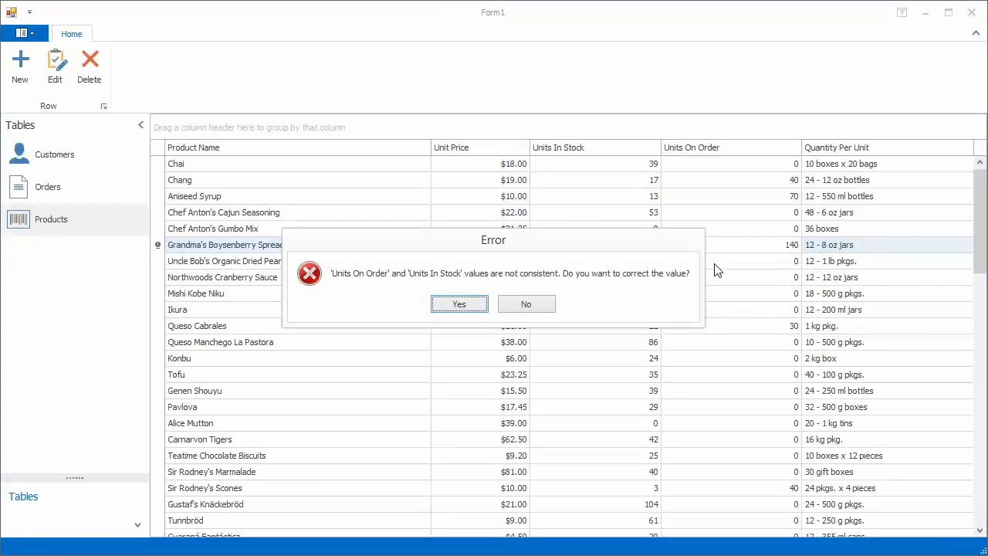
- Dismiss the inconsistent-values error and select the grid on the Form1 design surface
click(524, 303)
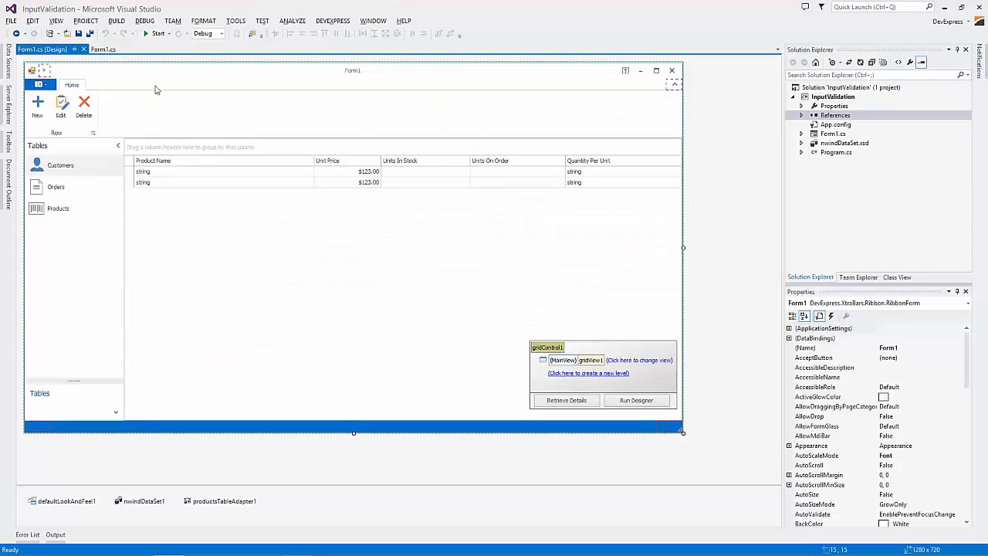
click(77, 250)
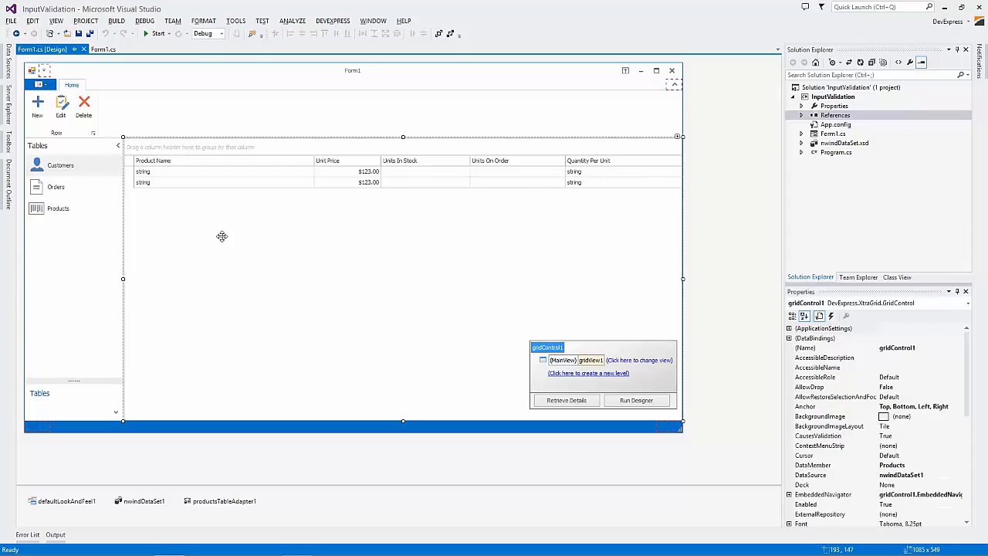
- Show the Products table and enter 'wrong' as Chef Anton's Gumbo Mix unit price
click(158, 34)
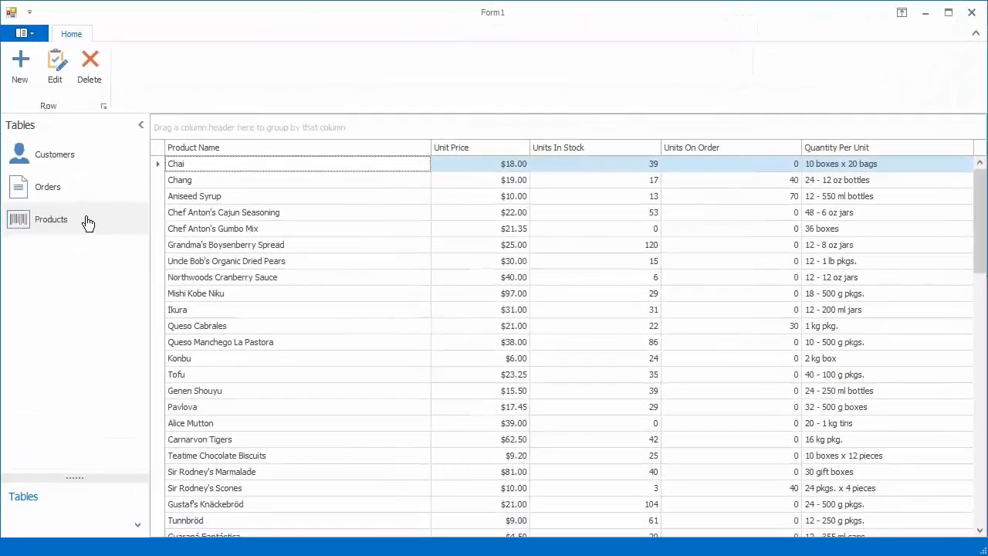
double_click(512, 228)
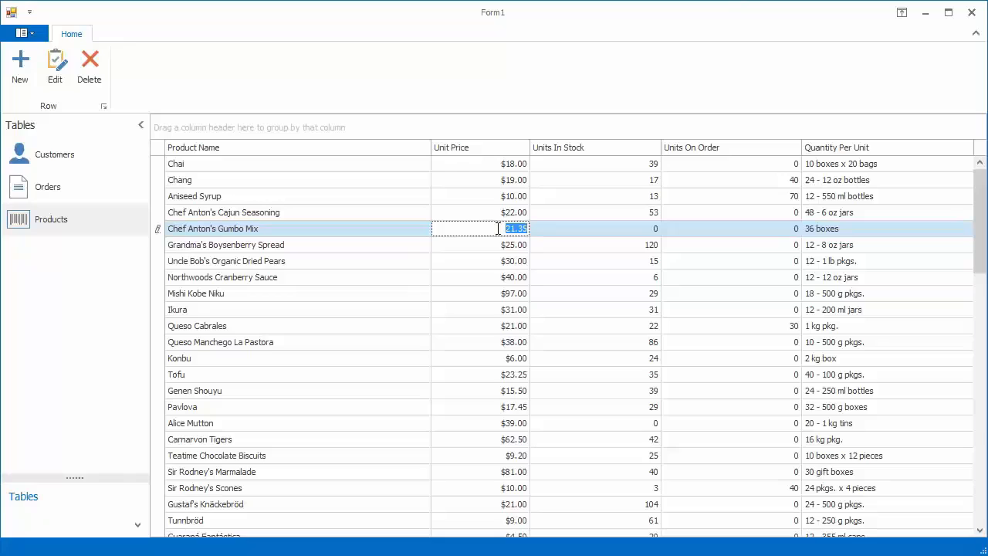
text(wrong)
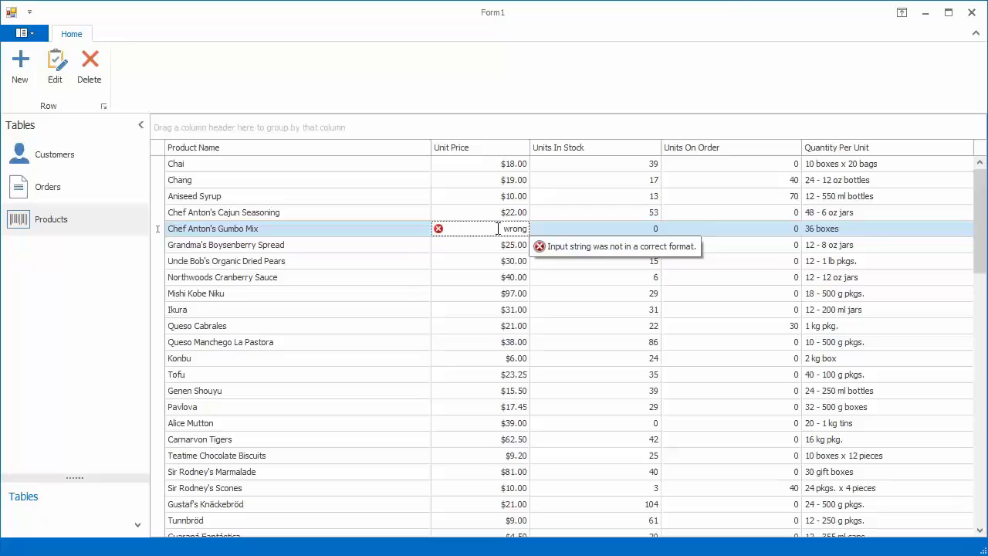
mouse_move(871, 74)
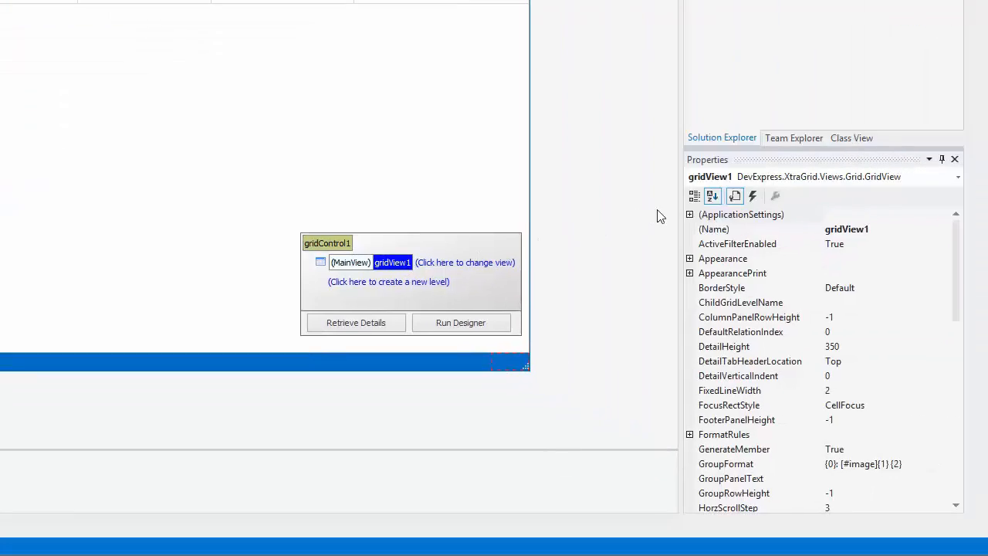
- Create the gridView1 ValidatingEditor handler with a TryParse check setting e.Valid and e.ErrorText
click(751, 194)
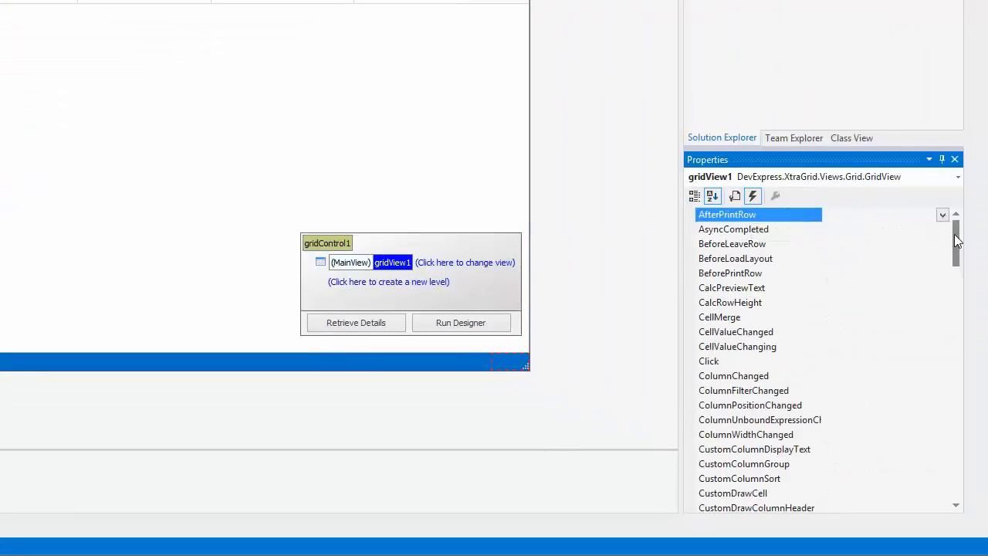
scroll(down, 3)
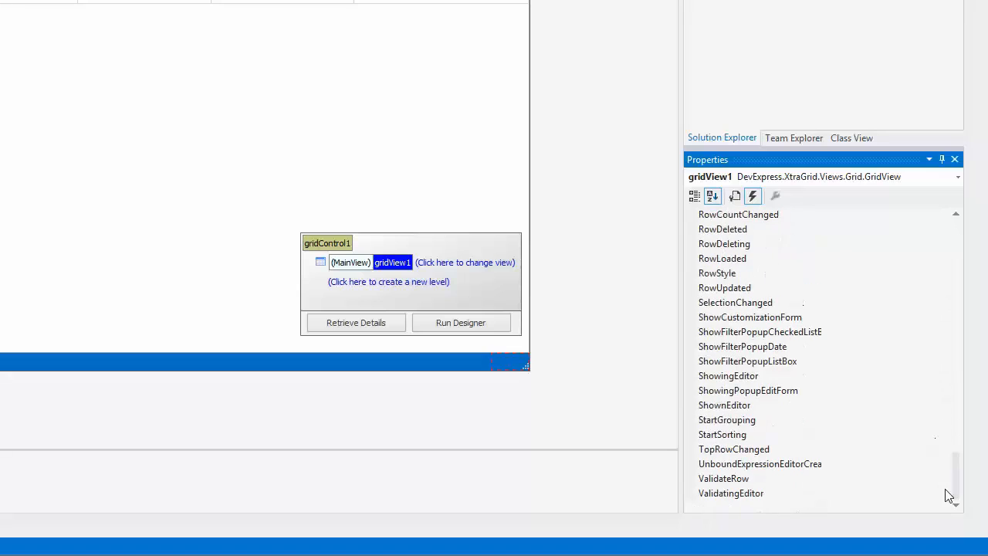
double_click(732, 492)
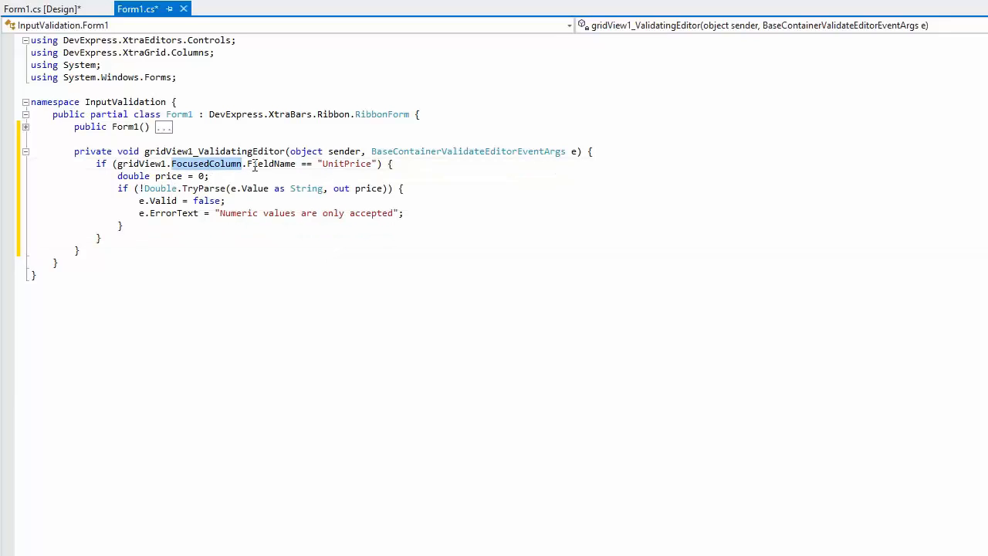
double_click(347, 164)
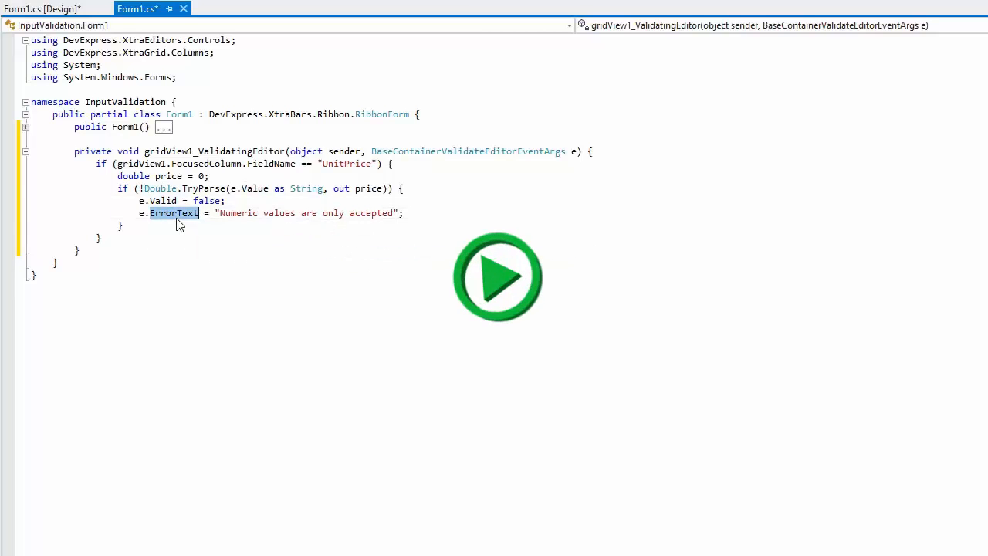
- Enter 'wrong' as the Gumbo Mix unit price to see 'Numeric values are only accepted'
click(497, 277)
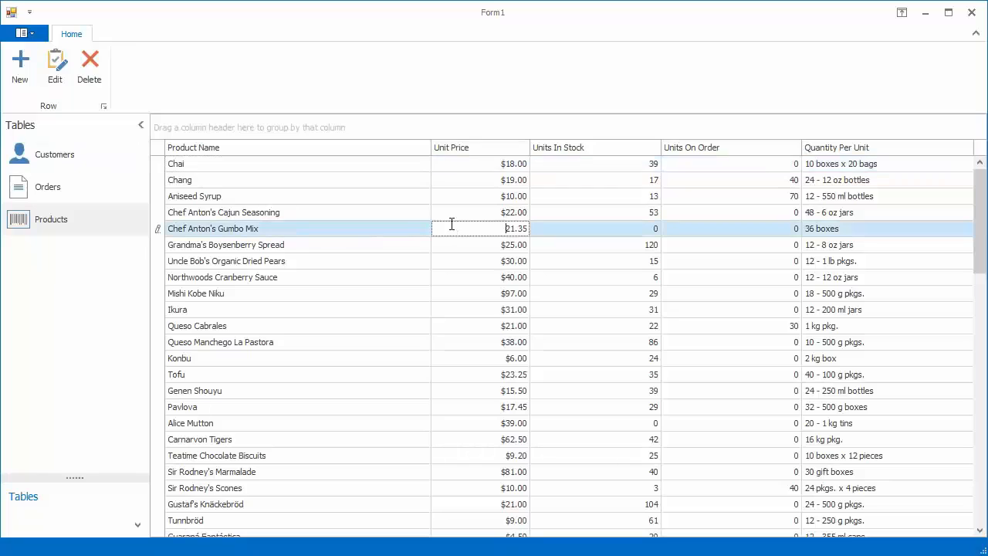
text(wrong)
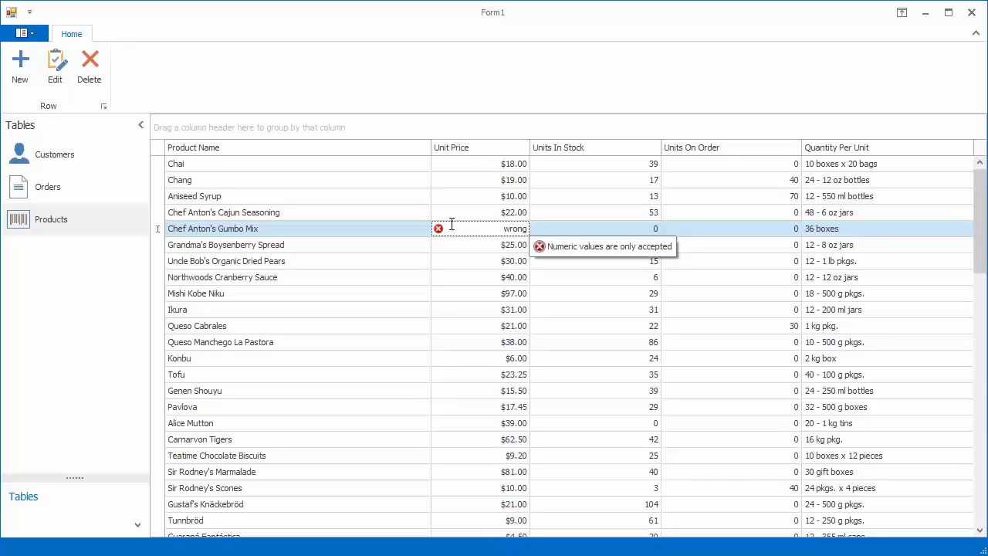
click(139, 6)
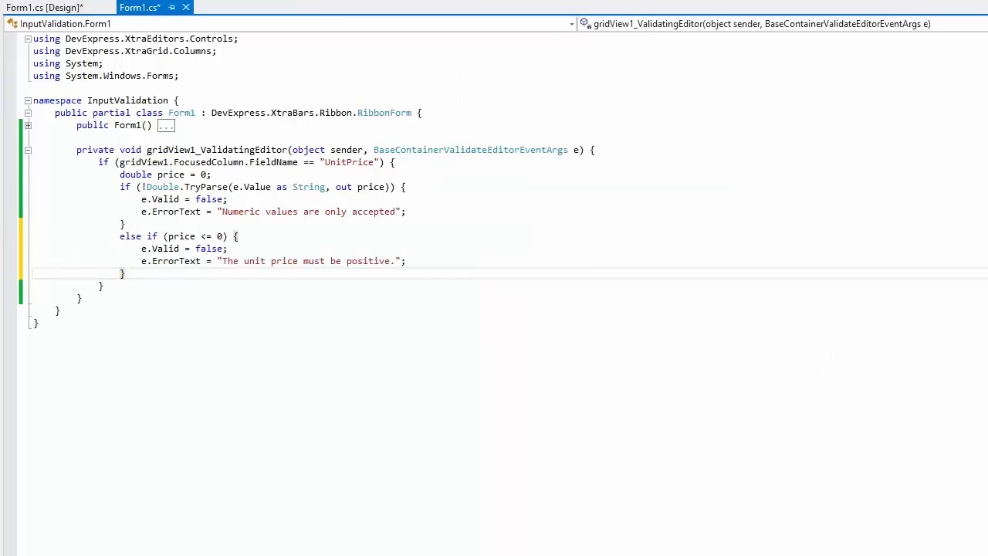
mouse_move(741, 68)
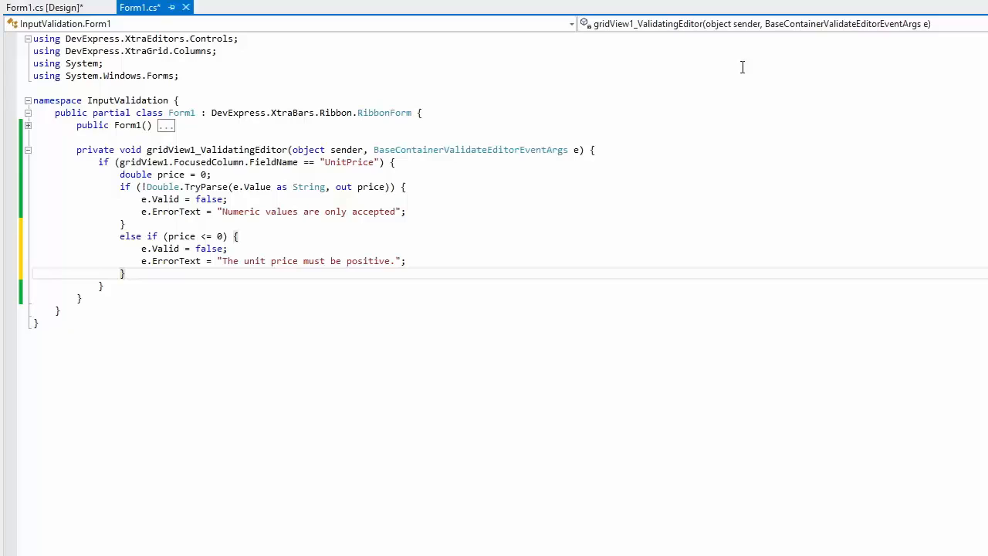
mouse_move(191, 244)
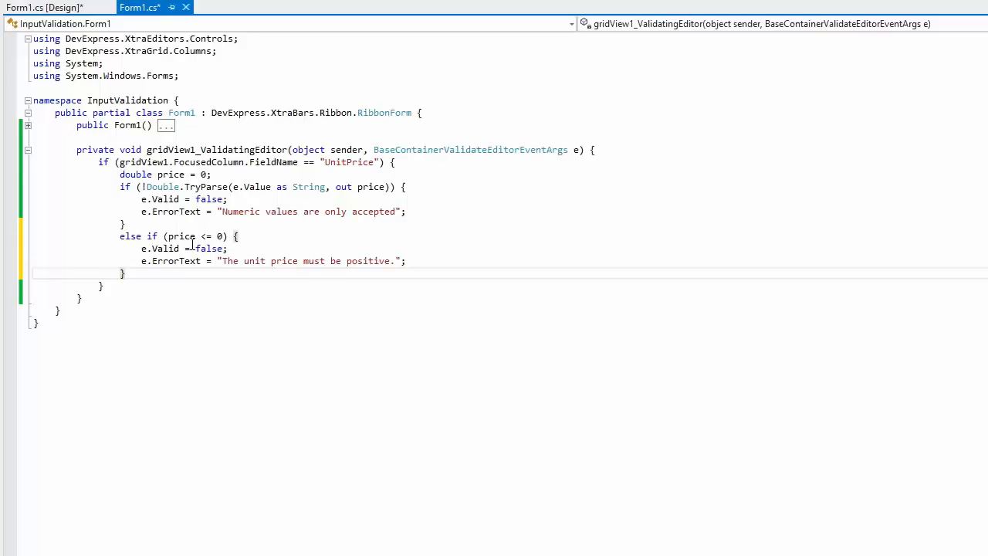
mouse_move(176, 261)
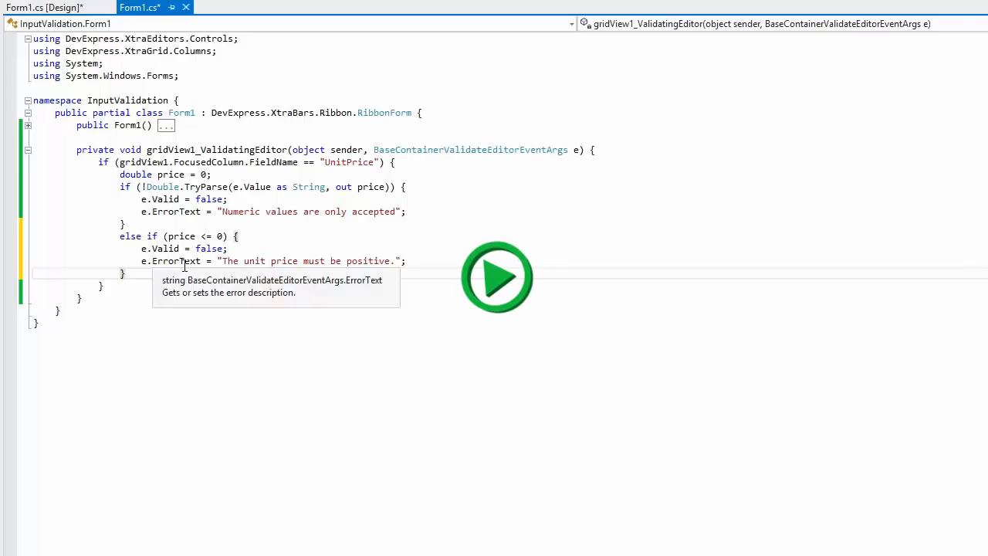
click(497, 276)
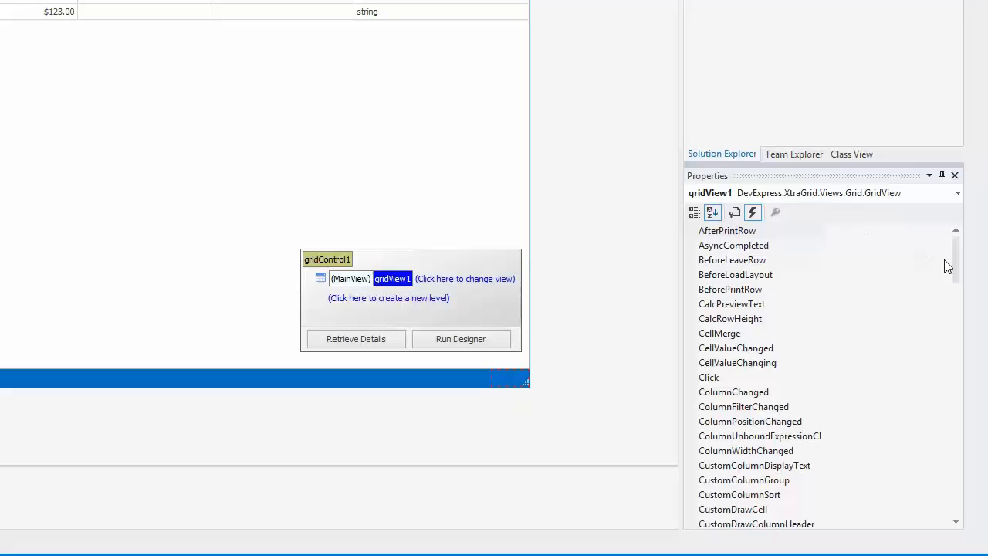
- Create the InvalidValueException handler showing e.ErrorText with ExceptionMode.NoAction, and run the app
scroll(down, 3)
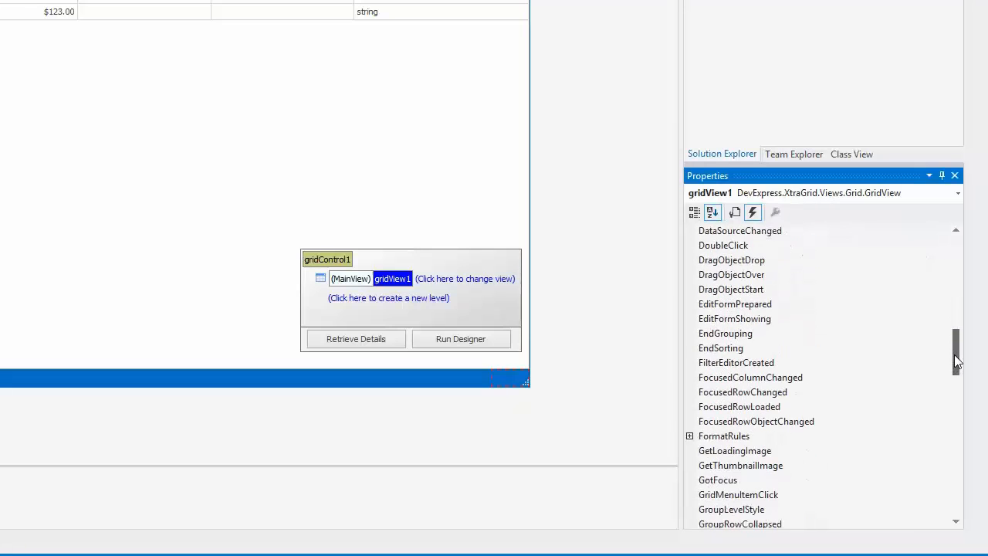
scroll(down, 3)
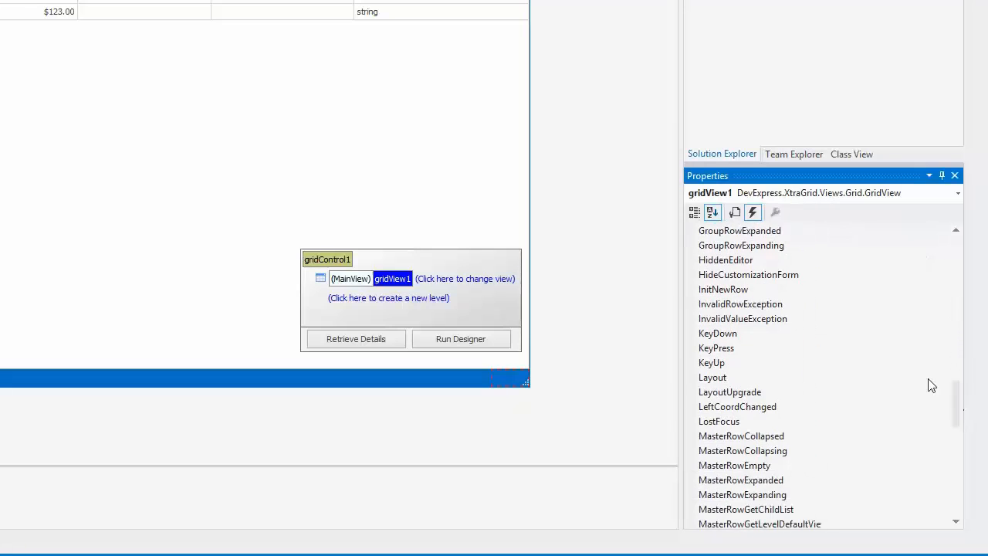
double_click(741, 302)
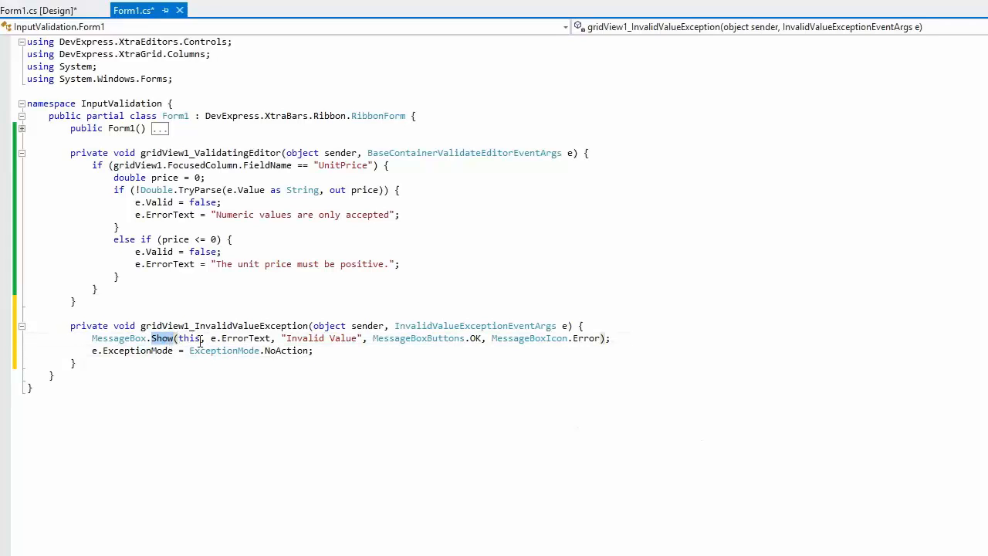
double_click(246, 338)
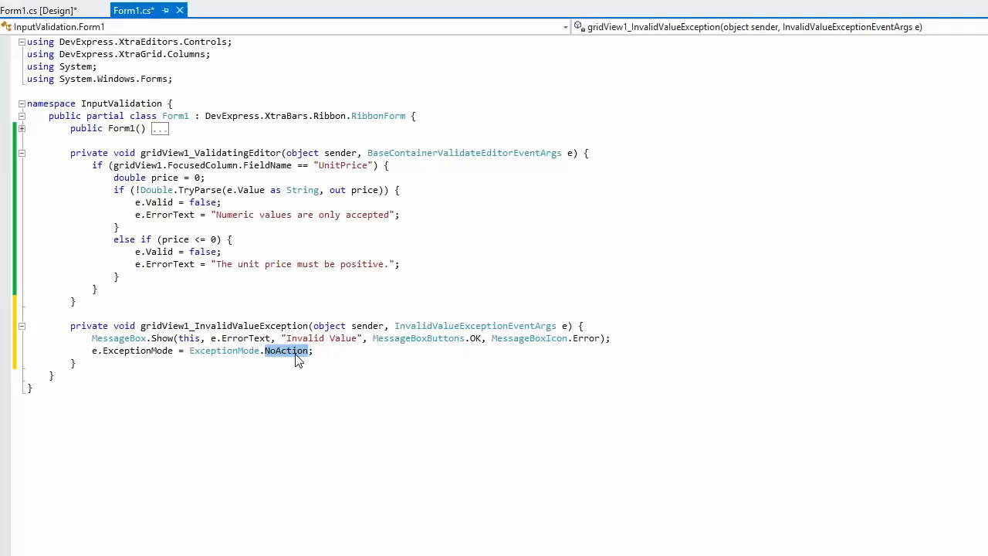
key(F5)
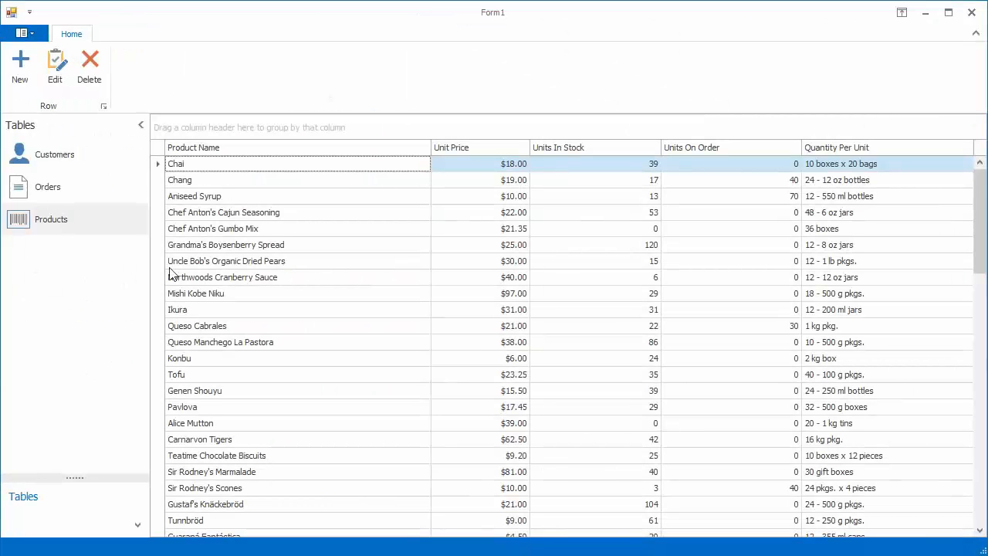
- Enter 0 as Chef Anton's Gumbo Mix unit price and dismiss the Invalid Value message
double_click(512, 229)
text(0)
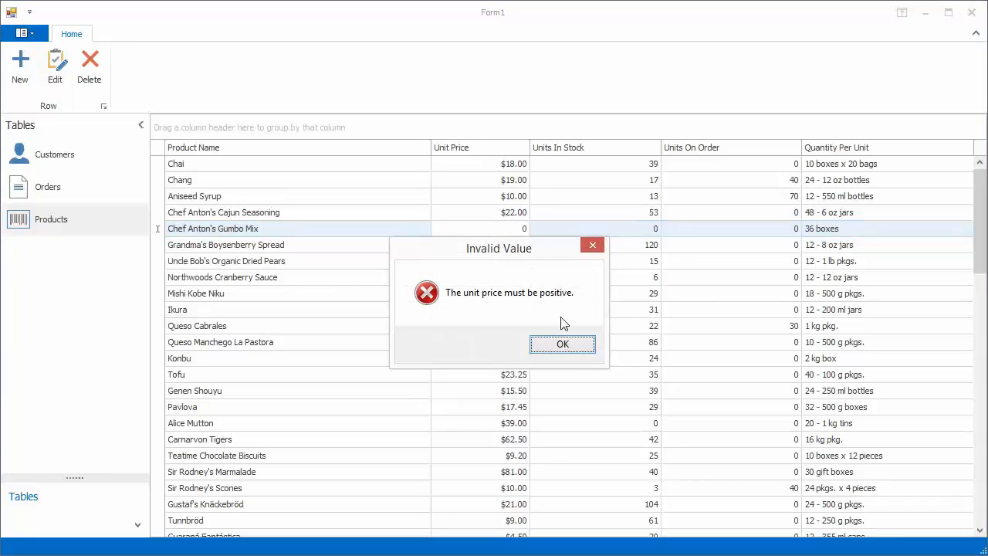
click(562, 342)
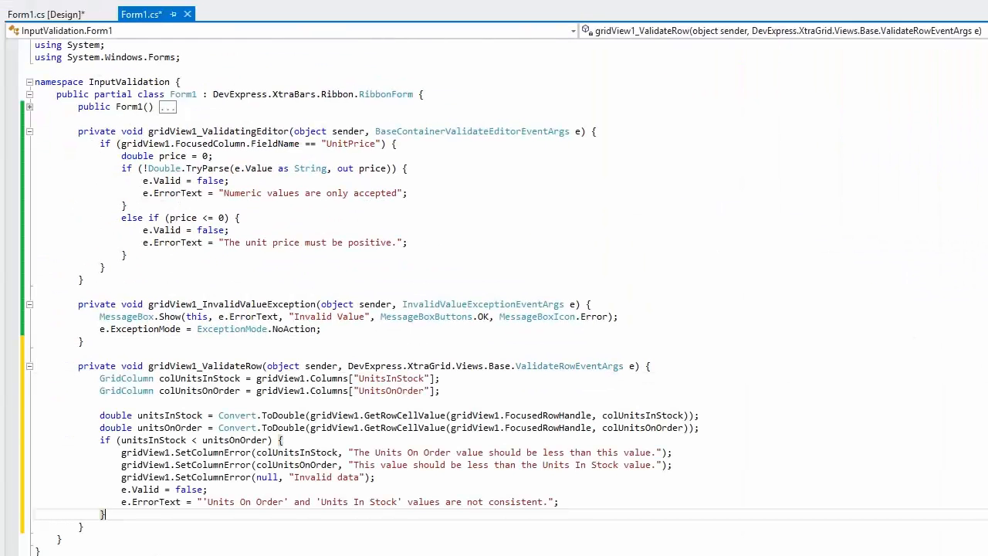
- Write the ValidateRow handler comparing UnitsInStock and UnitsOnOrder with SetColumnError, e.Valid and e.ErrorText
double_click(329, 378)
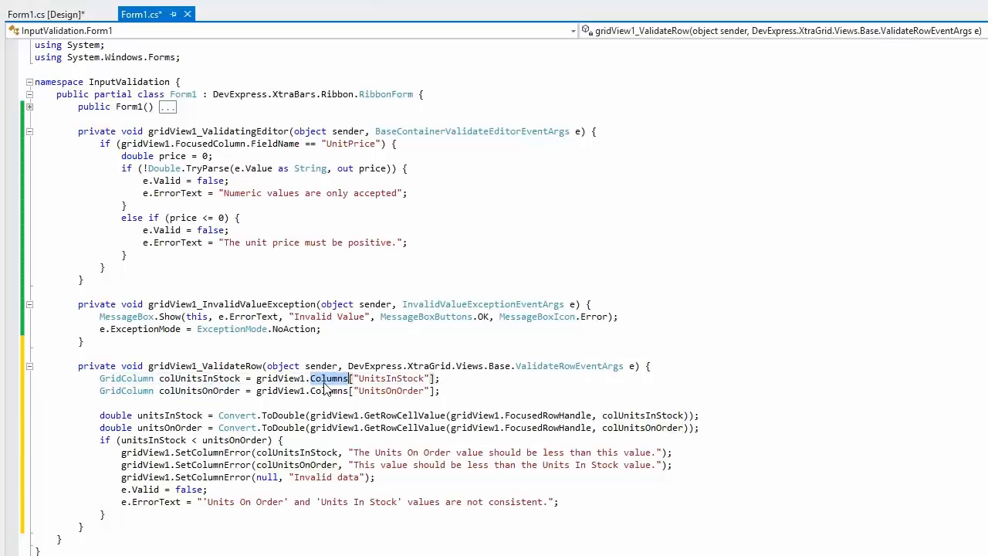
double_click(392, 389)
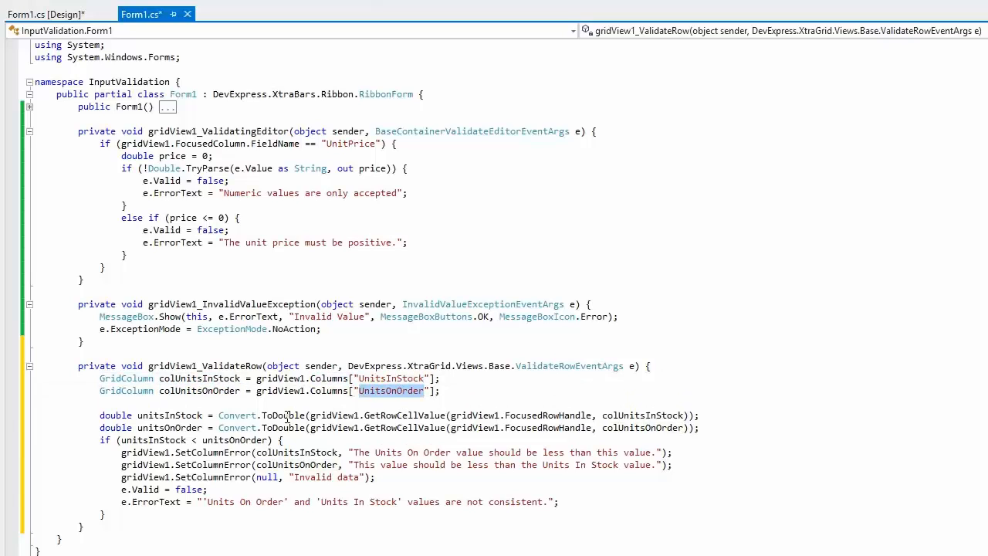
double_click(403, 415)
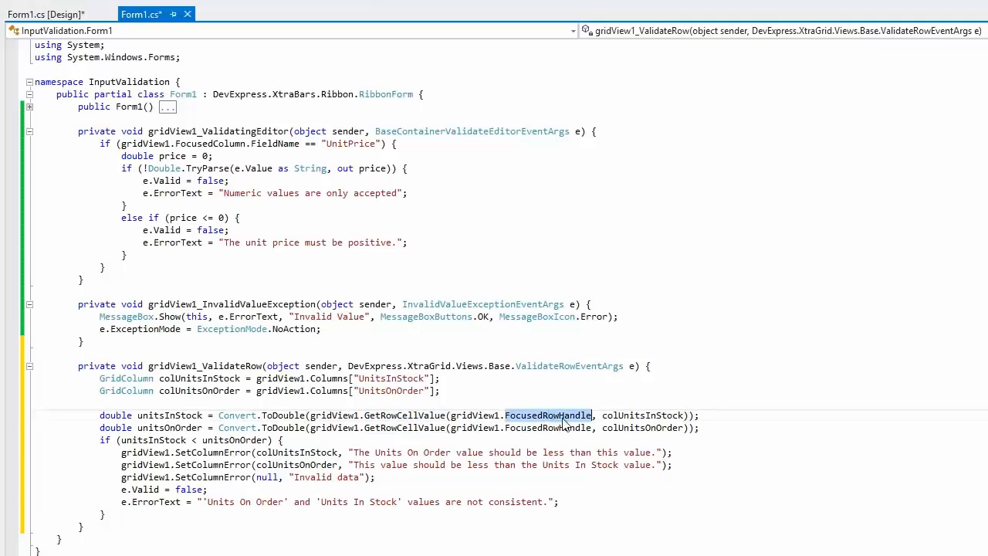
double_click(642, 415)
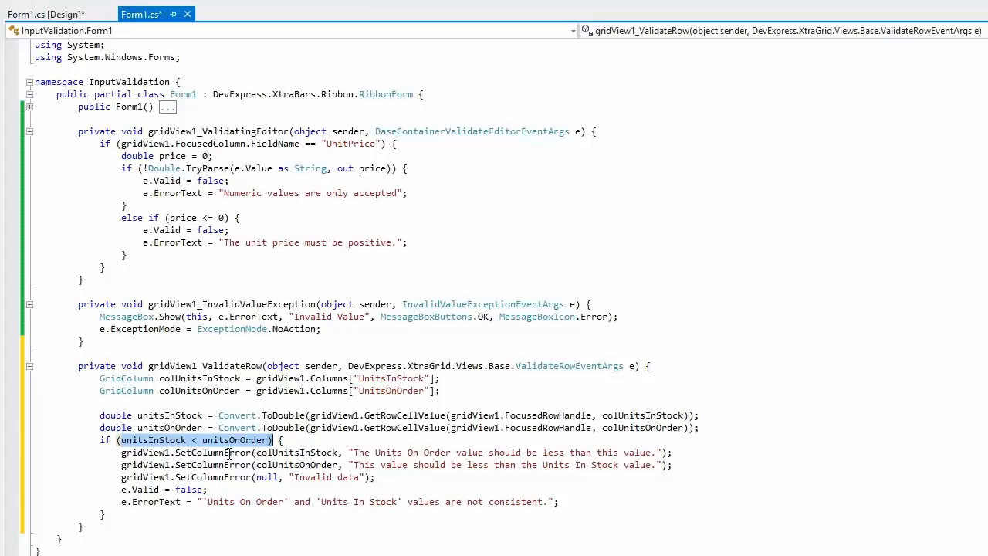
double_click(297, 451)
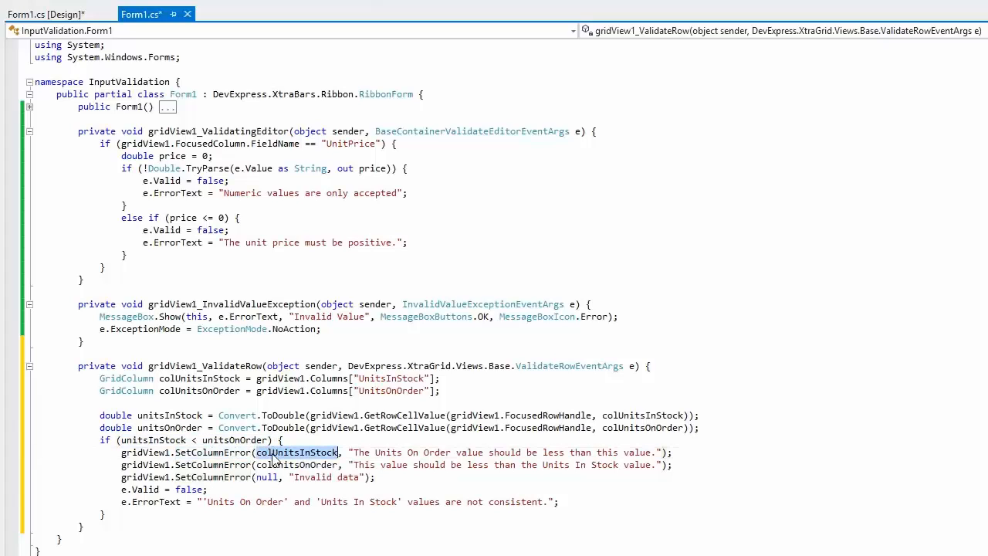
double_click(297, 463)
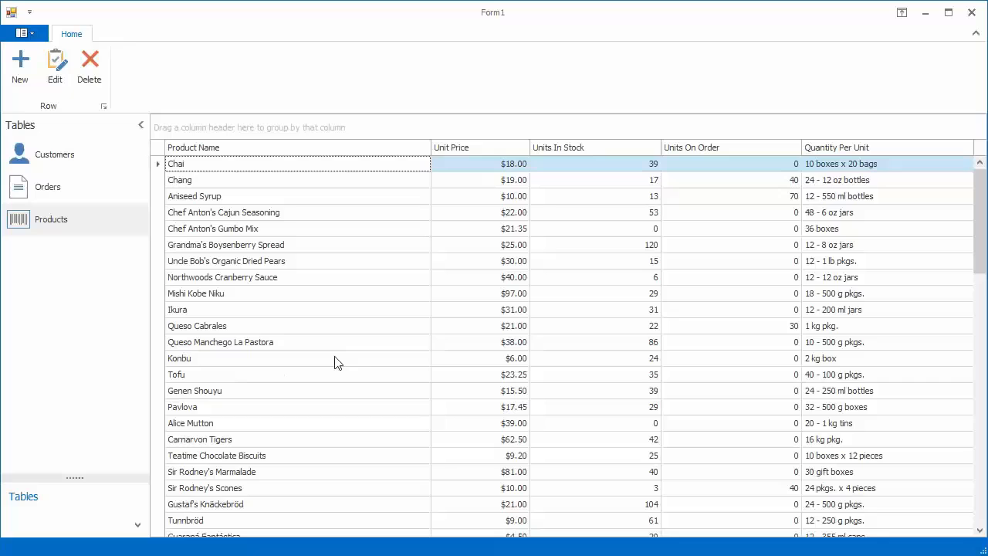
- Enter 140 as Units On Order for Grandma's Boysenberry Spread, exceeding its 120 in stock
click(725, 243)
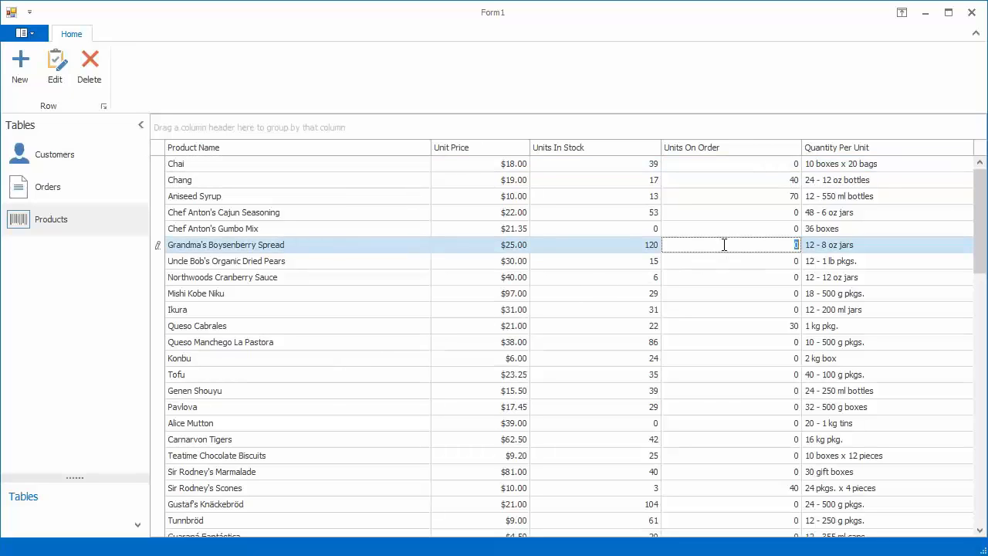
text(140)
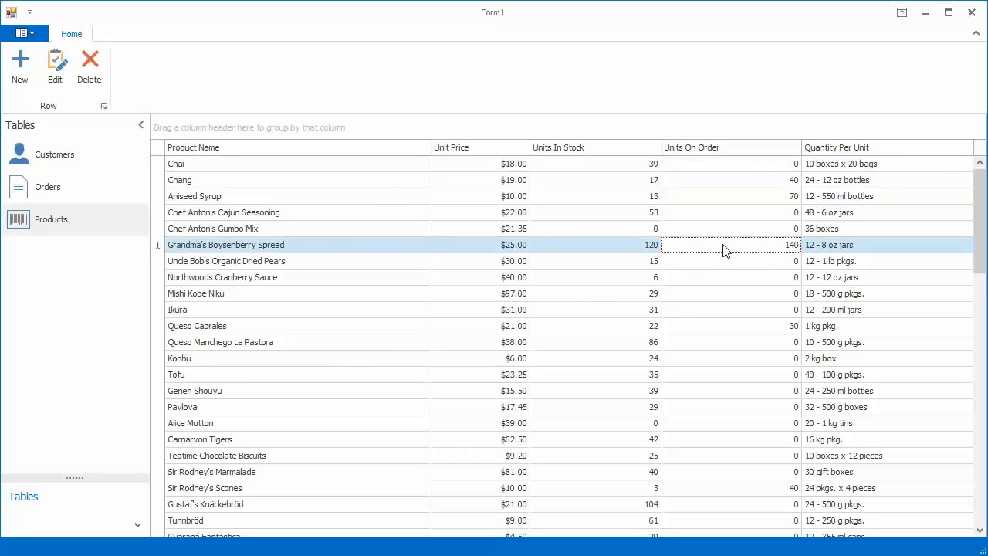
mouse_move(717, 269)
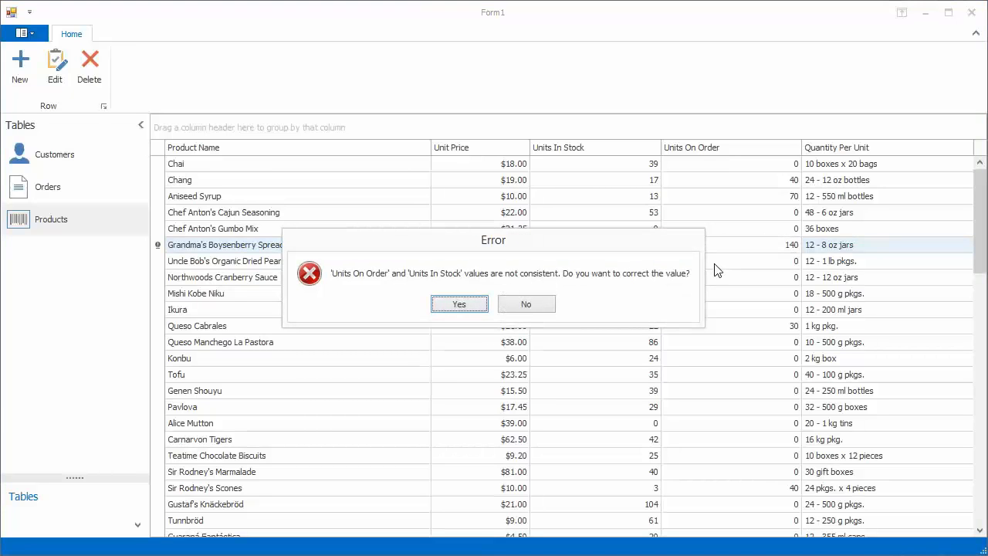
mouse_move(569, 279)
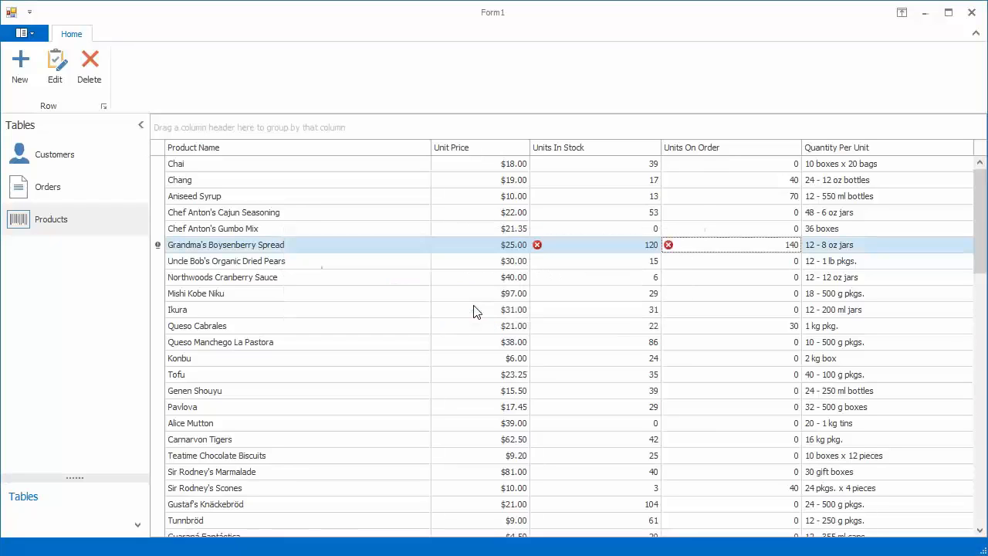
mouse_move(668, 244)
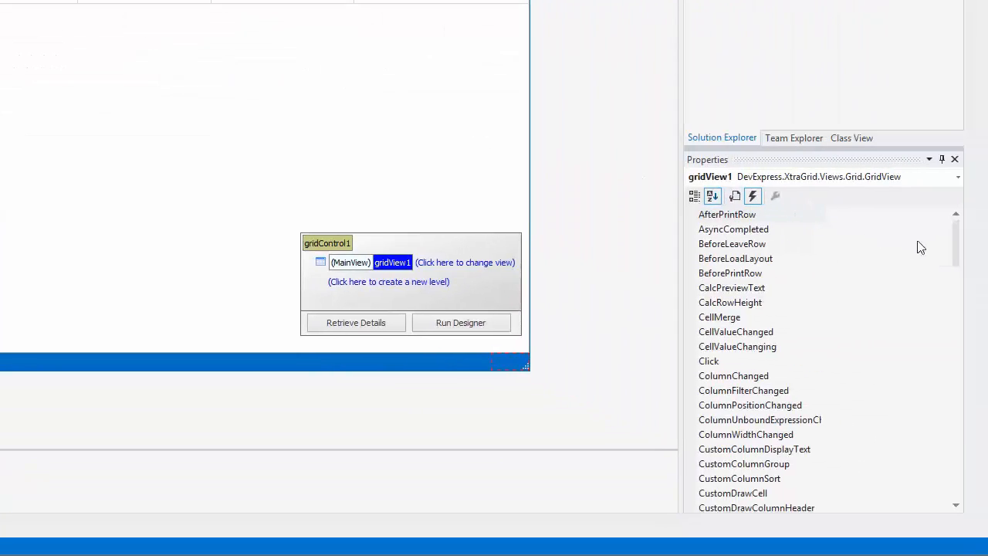
- Create the InvalidRowException handler setting e.ExceptionMode to ExceptionMode.NoAction
scroll(down, 3)
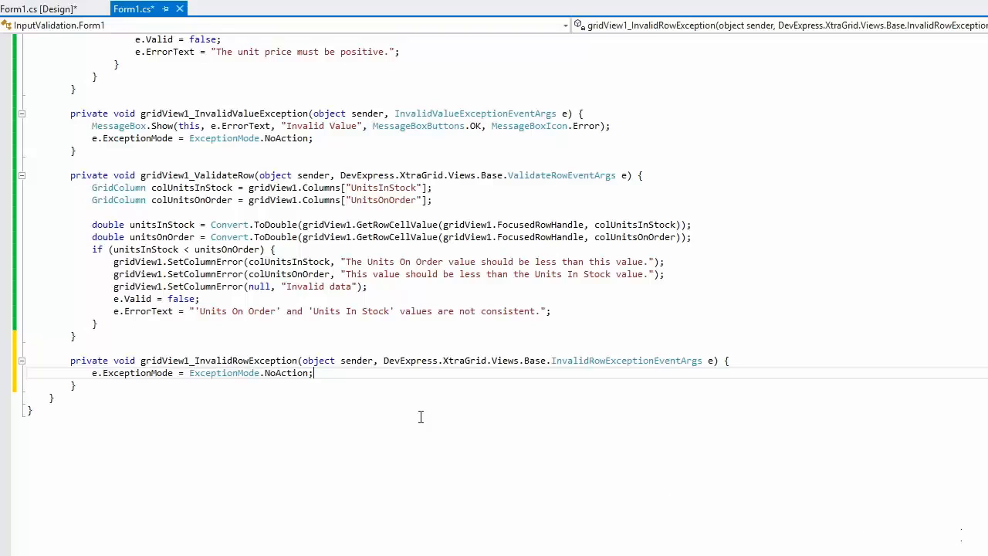
double_click(137, 372)
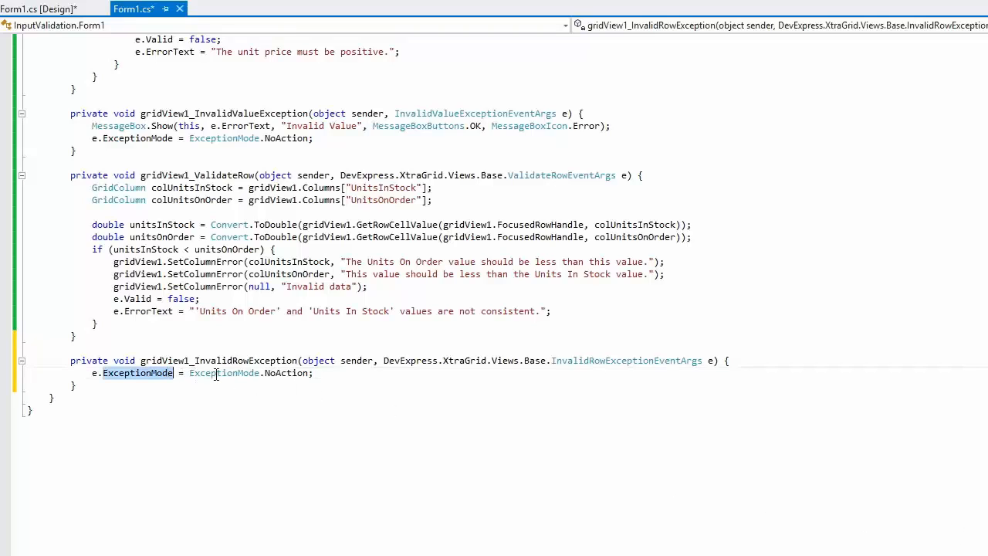
double_click(288, 372)
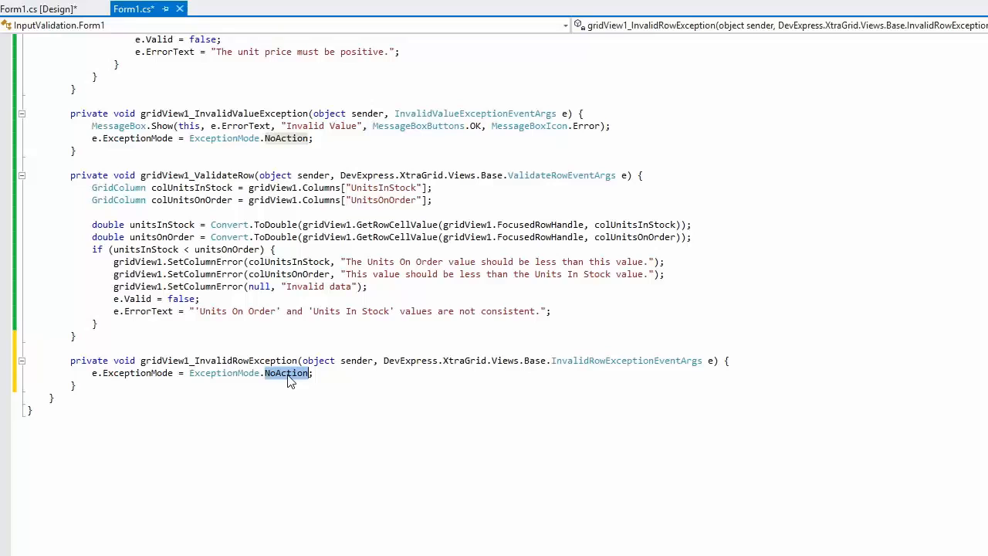